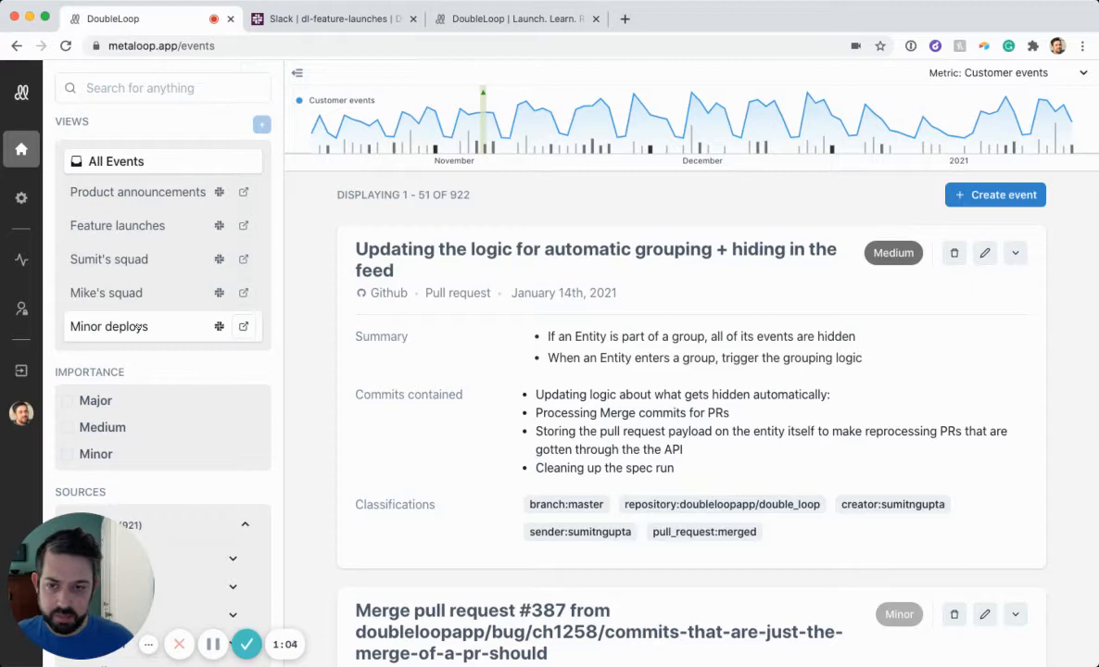
{"action": "mouse_move", "coordinate": [119, 226]}
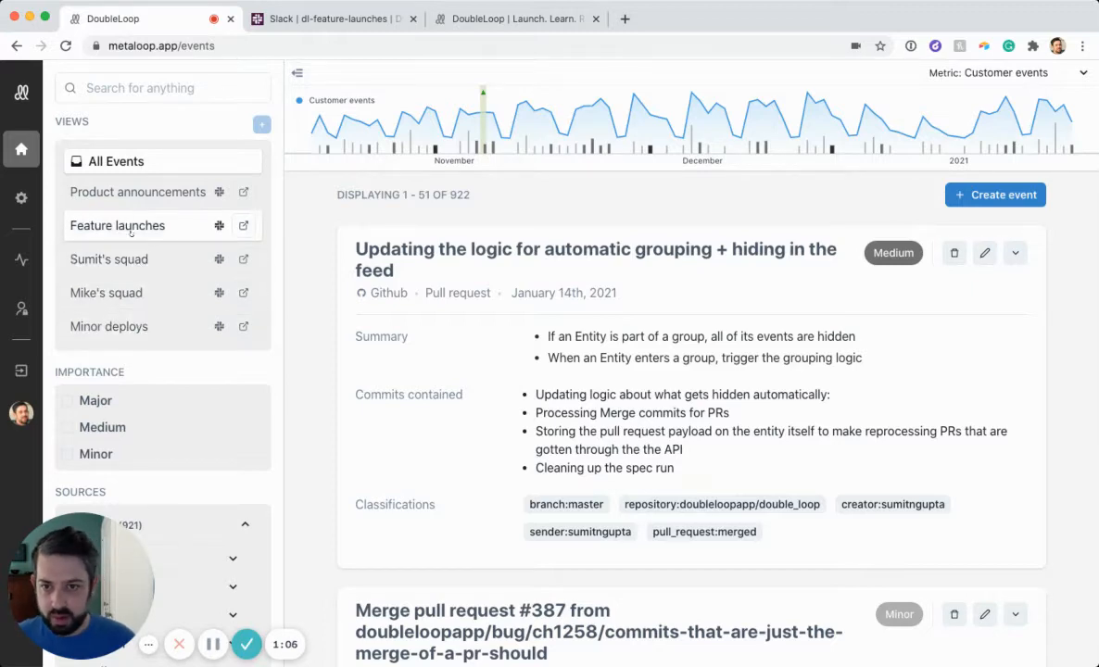
Step: Open the Feature launches view filtered to Major and Medium events from master
{"action": "left_click", "coordinate": [67, 401]}
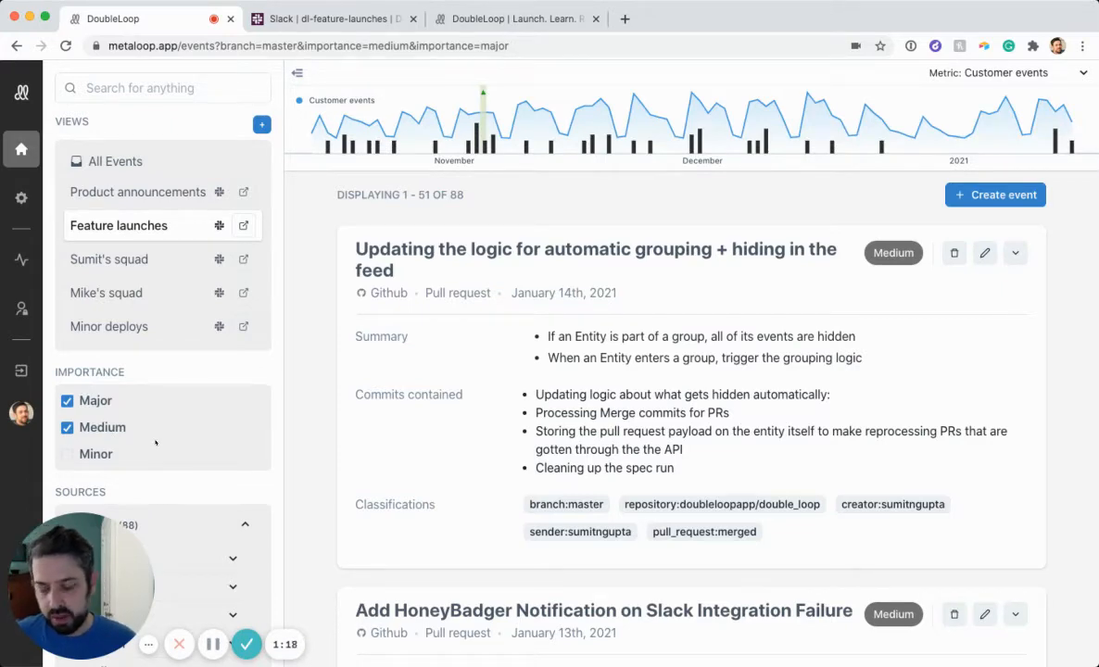
{"action": "mouse_move", "coordinate": [165, 497]}
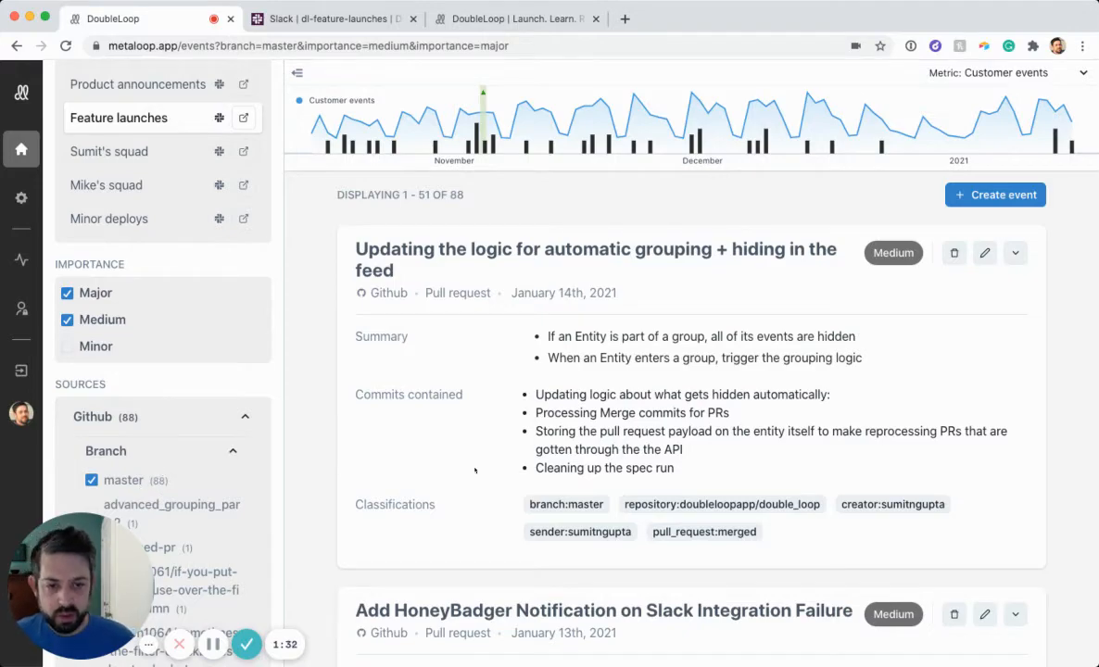
{"action": "scroll", "scroll_direction": "down", "scroll_amount": 3}
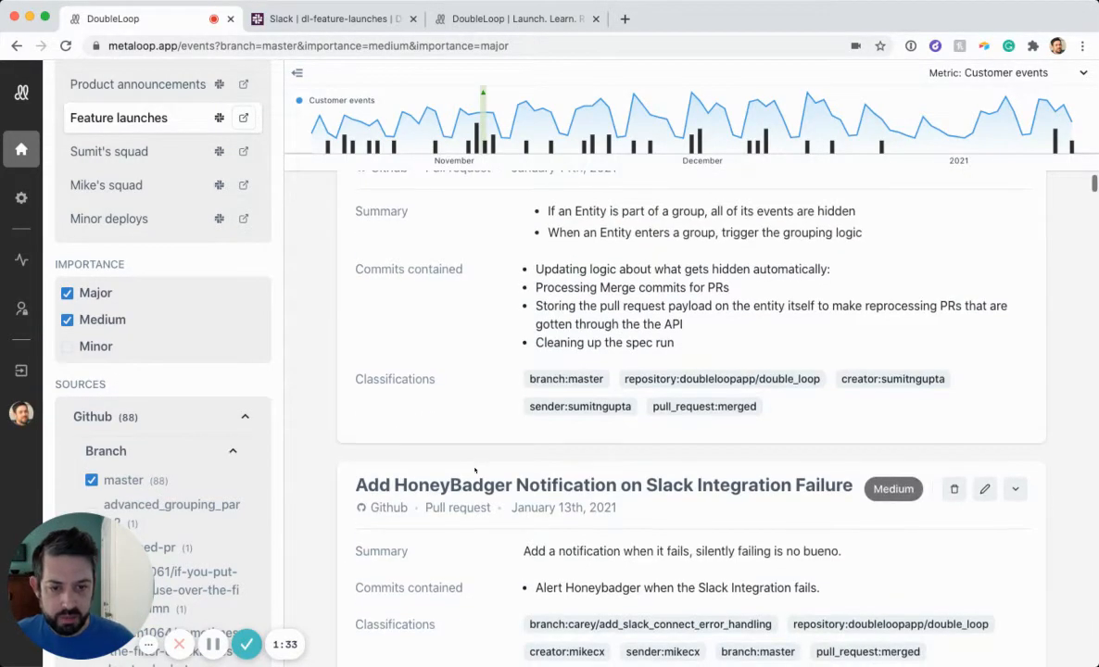
{"action": "scroll", "scroll_direction": "down", "scroll_amount": 3}
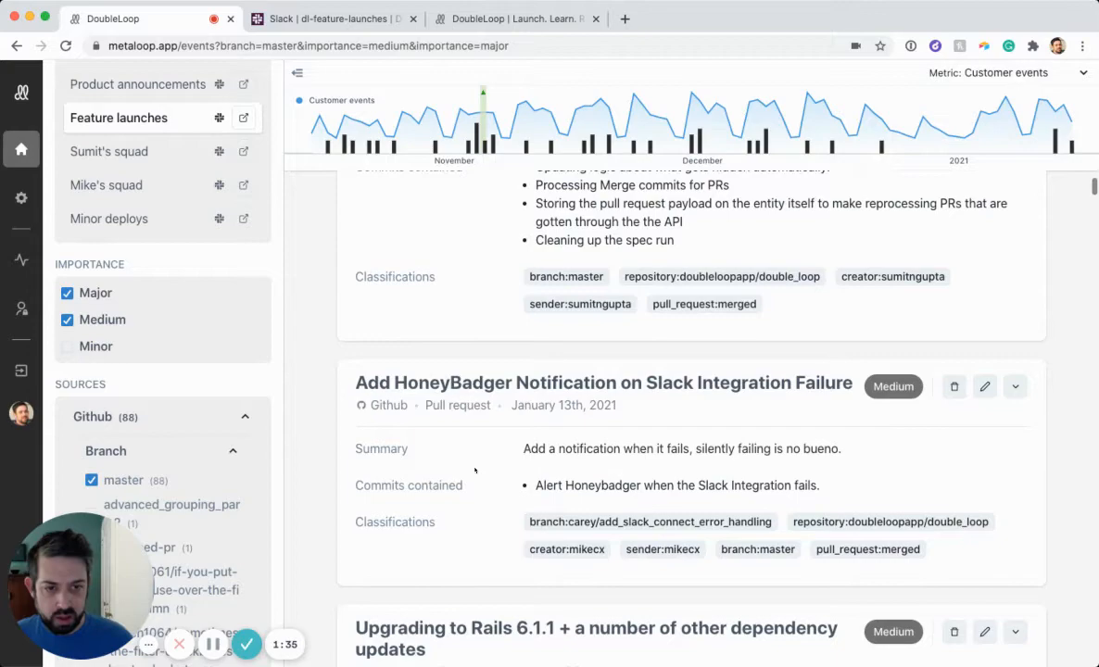
{"action": "scroll", "scroll_direction": "down", "scroll_amount": 3}
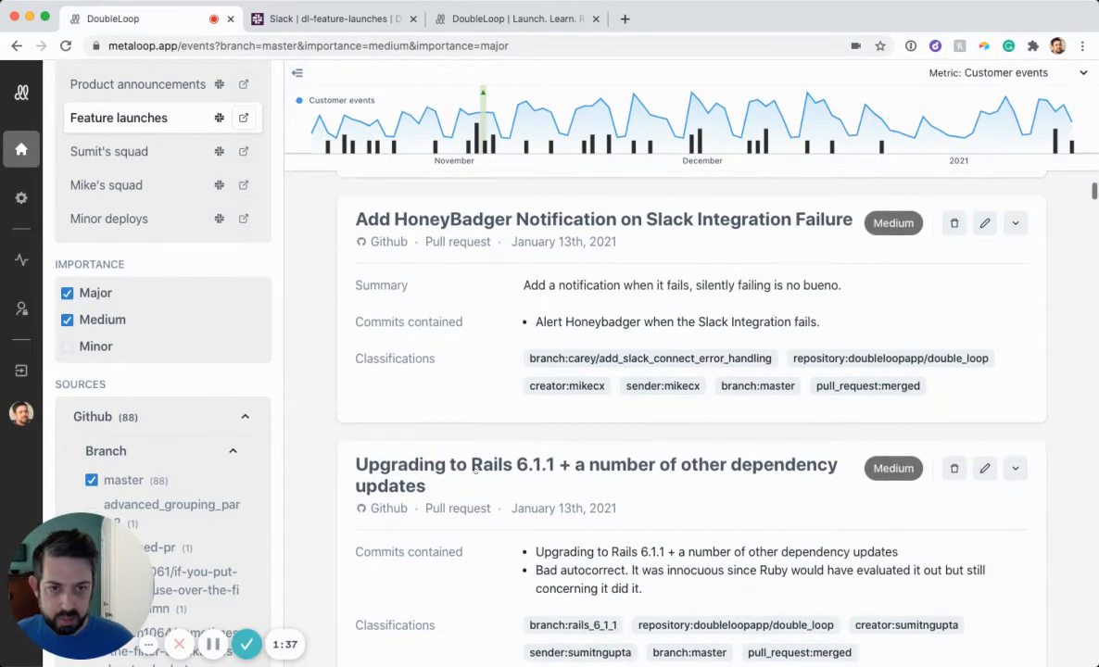
{"action": "scroll", "scroll_direction": "up", "scroll_amount": 3}
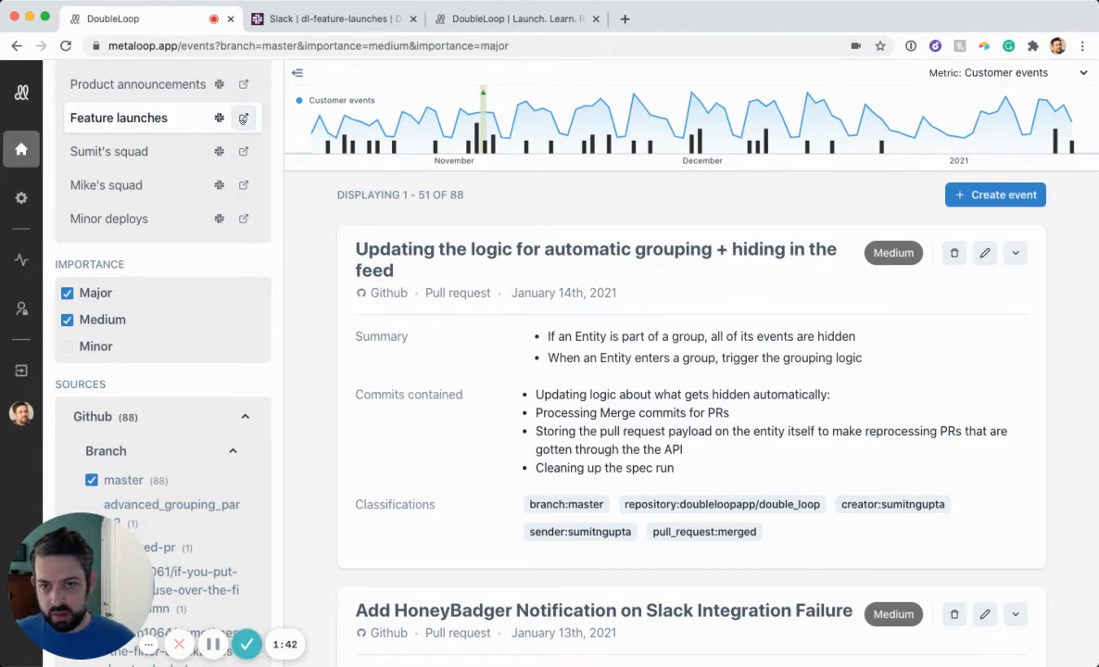
{"action": "left_click", "coordinate": [245, 119]}
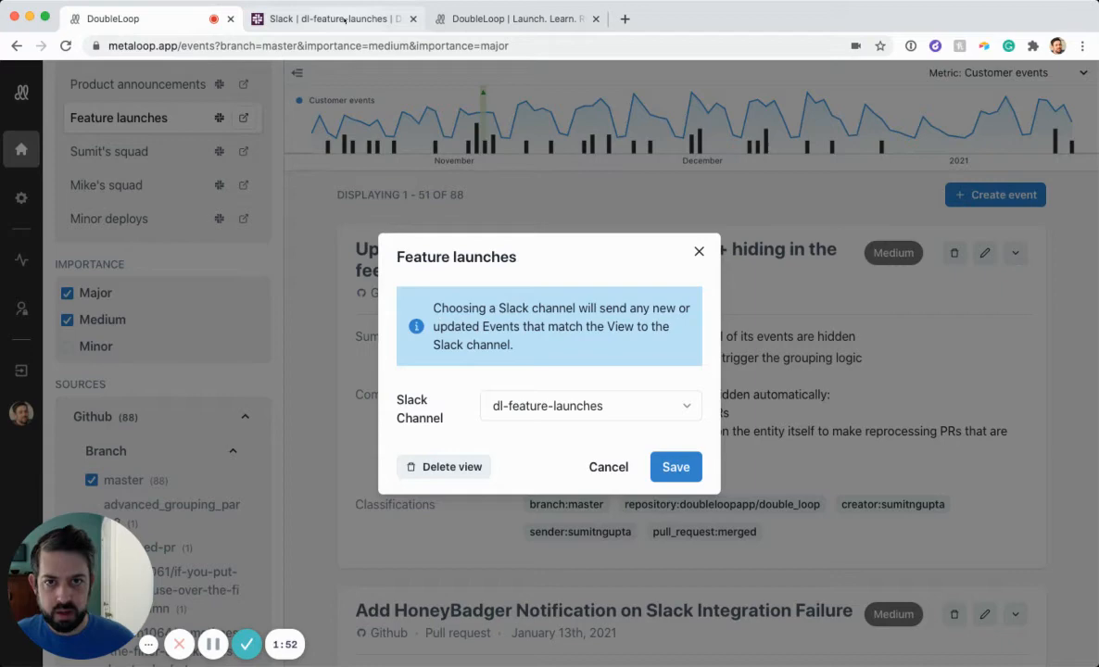
Step: Save dl-feature-launches as the Slack channel for the Feature launches view
{"action": "left_click", "coordinate": [334, 19]}
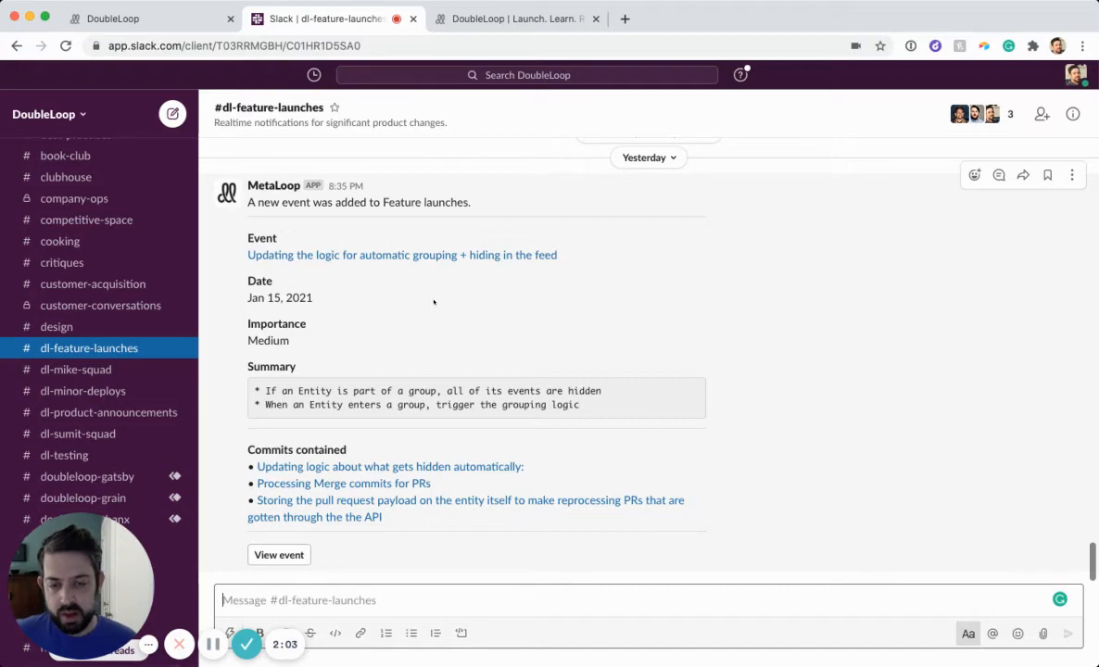
{"action": "mouse_move", "coordinate": [426, 302]}
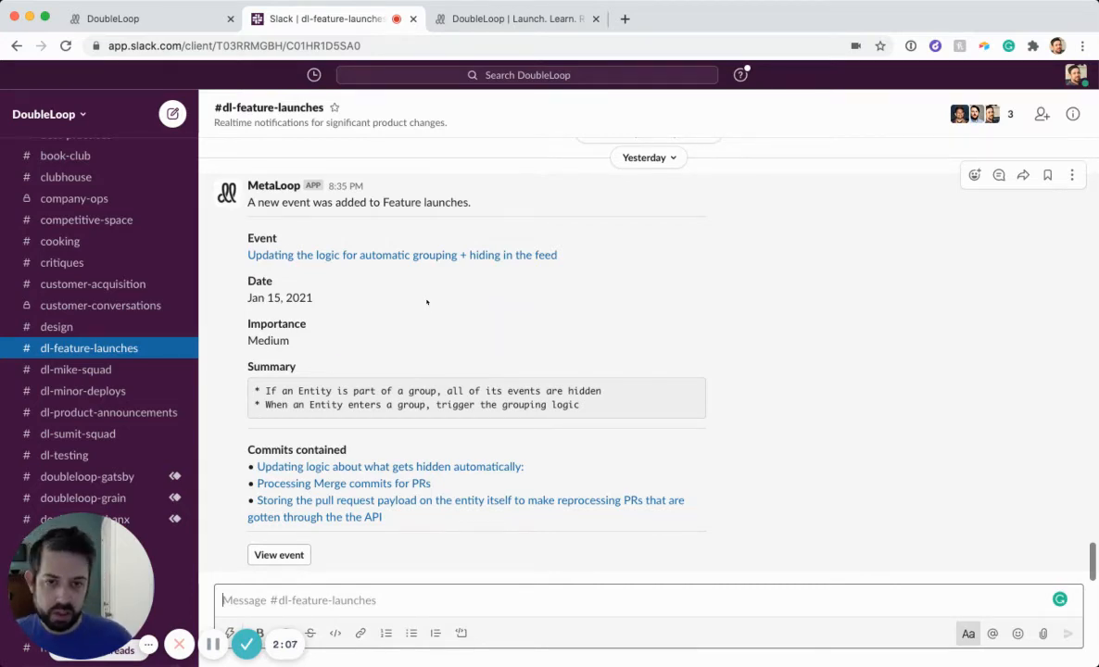
Step: Return from the #dl-feature-launches Slack message to the DoubleLoop events page
{"action": "left_click", "coordinate": [111, 19]}
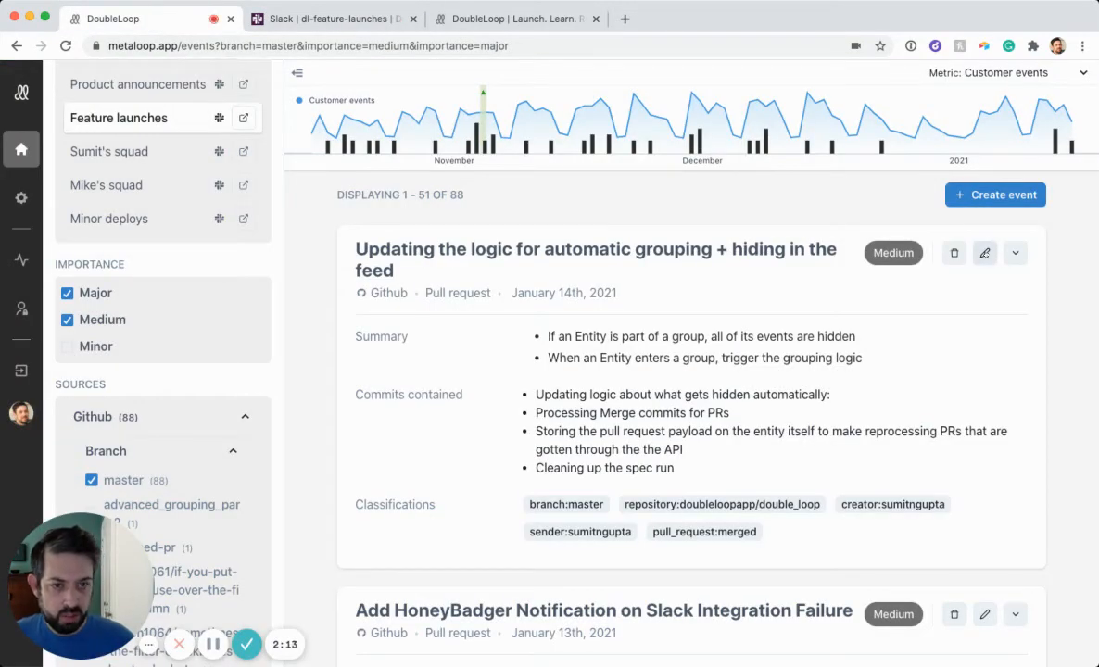
Step: Edit the automatic grouping event and set its Importance to Major
{"action": "left_click", "coordinate": [984, 252]}
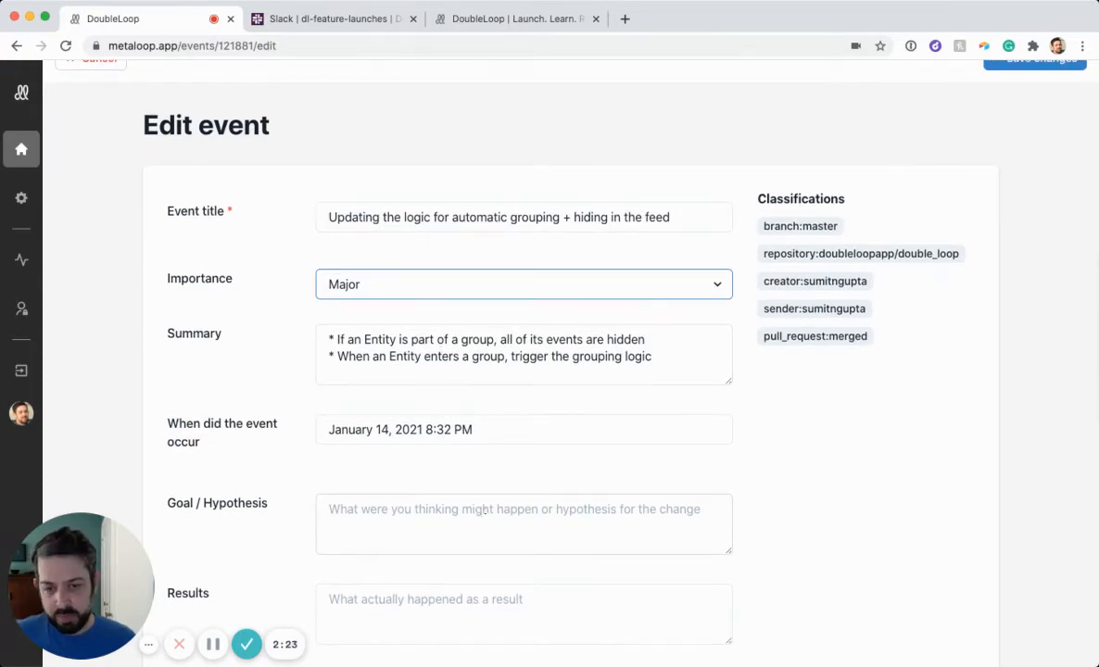
{"action": "scroll", "scroll_direction": "down", "scroll_amount": 3}
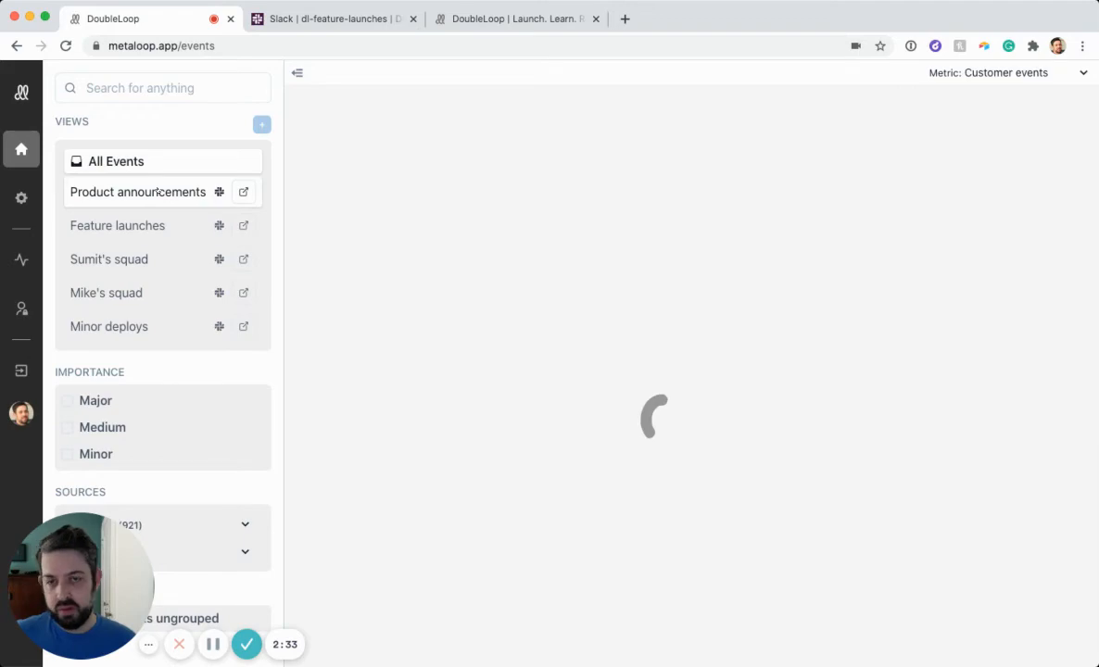
Step: Open the Product announcements view showing the grouping event as Major, then the homepage
{"action": "left_click", "coordinate": [67, 401]}
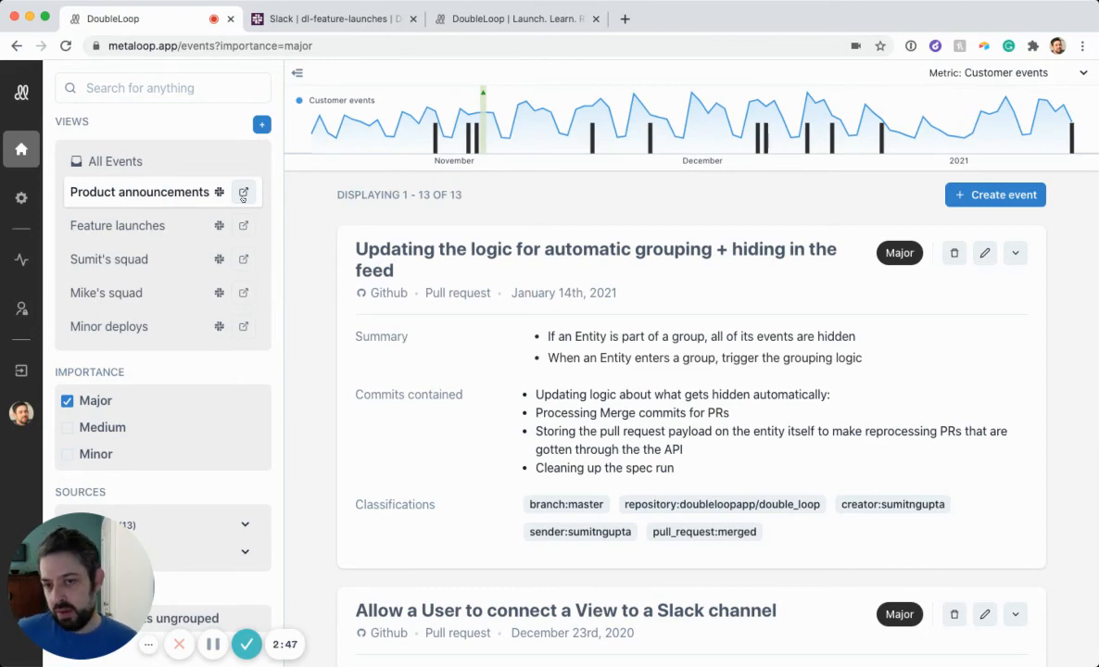
{"action": "mouse_move", "coordinate": [155, 282]}
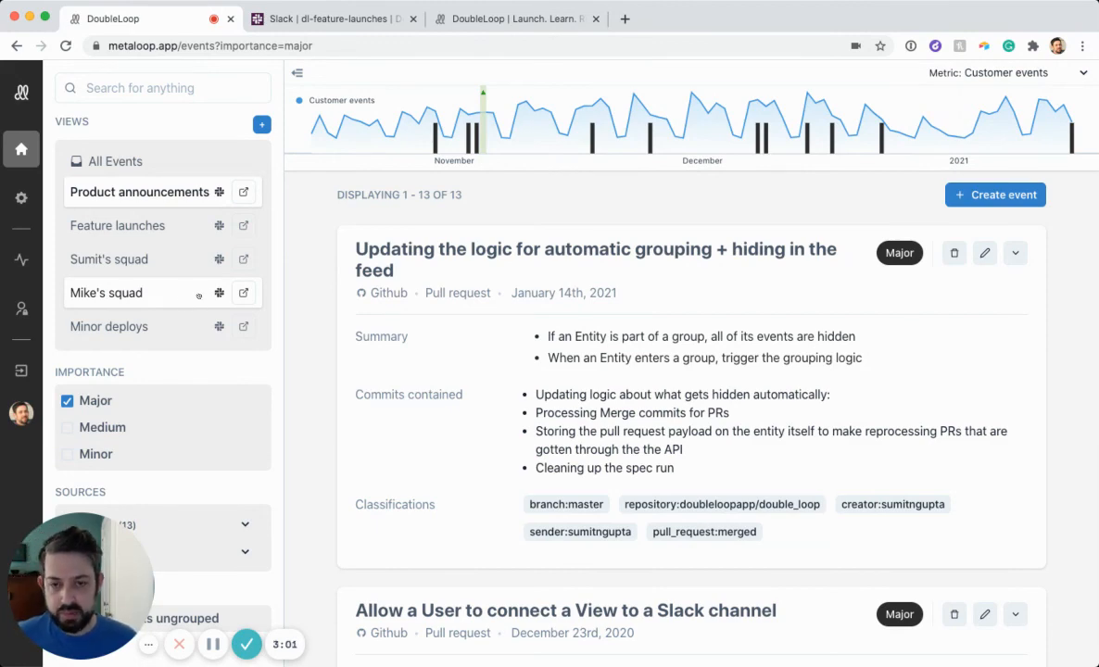
{"action": "mouse_move", "coordinate": [213, 365]}
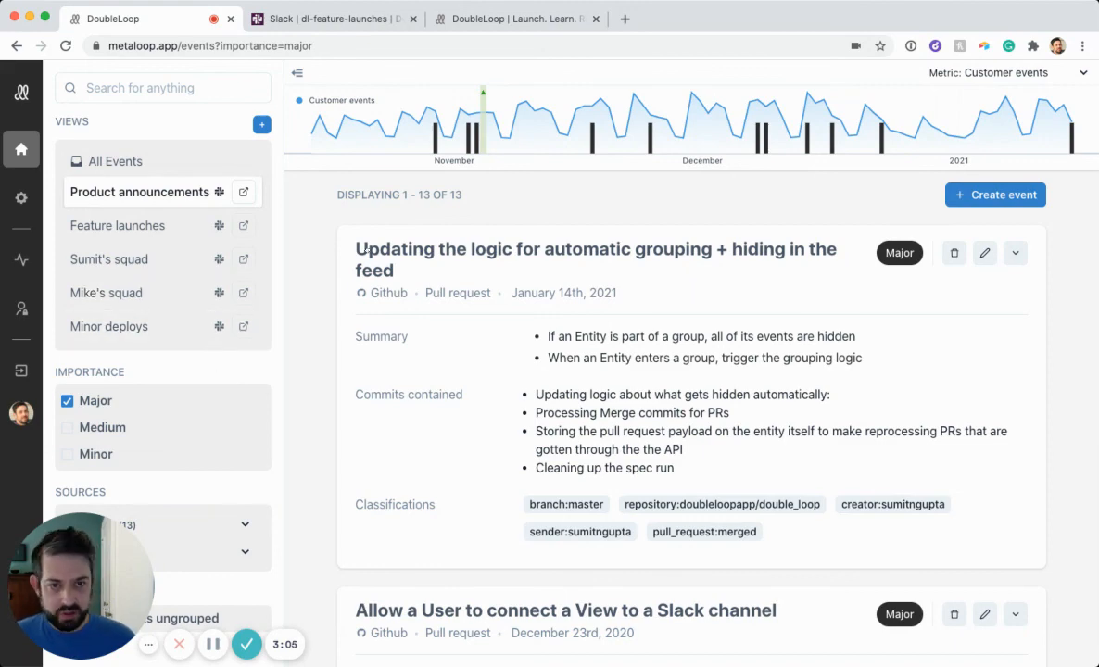
{"action": "left_click", "coordinate": [516, 18]}
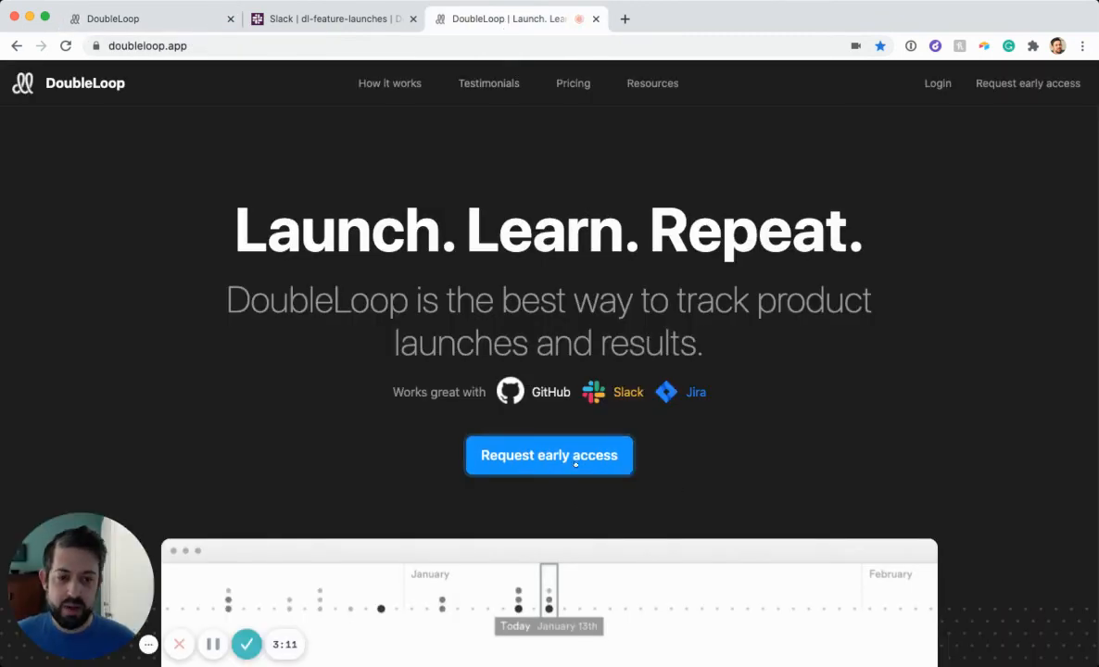
{"action": "mouse_move", "coordinate": [326, 508]}
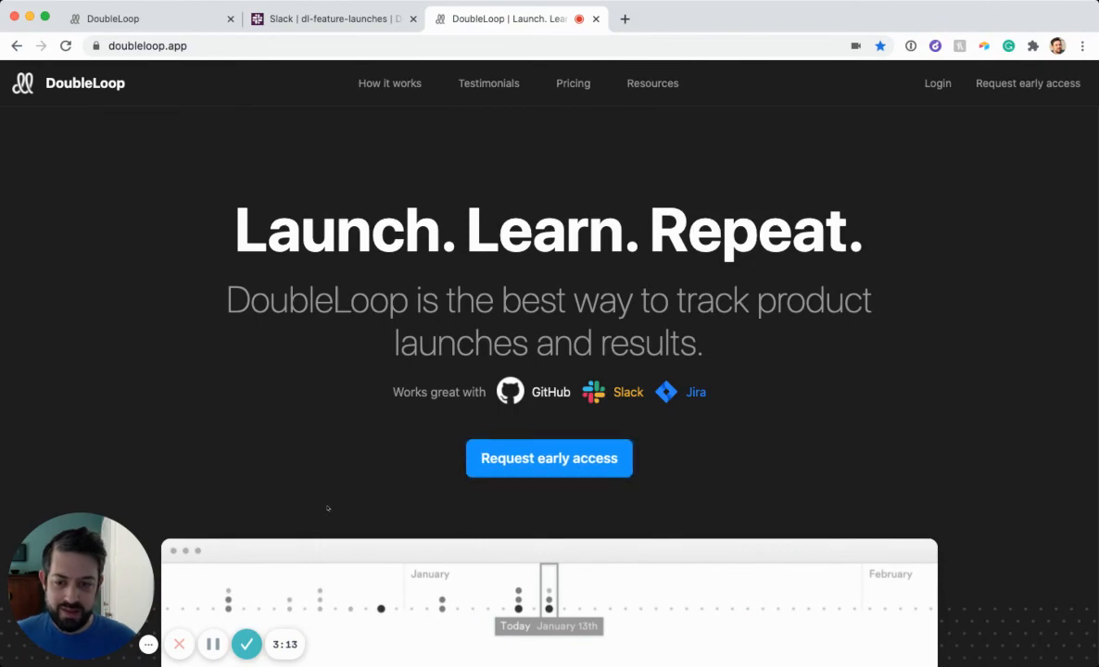